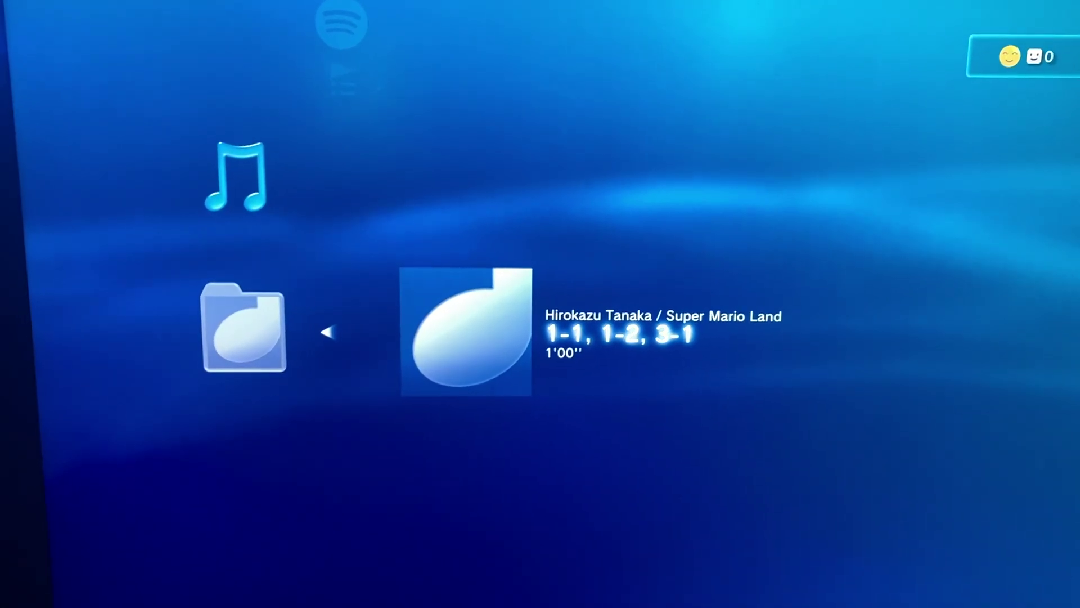
Step: Play the Super Mario Land track "1-1, 1-2, 3-1" from the Music folder
{"action": "left_click", "coordinate": [466, 335]}
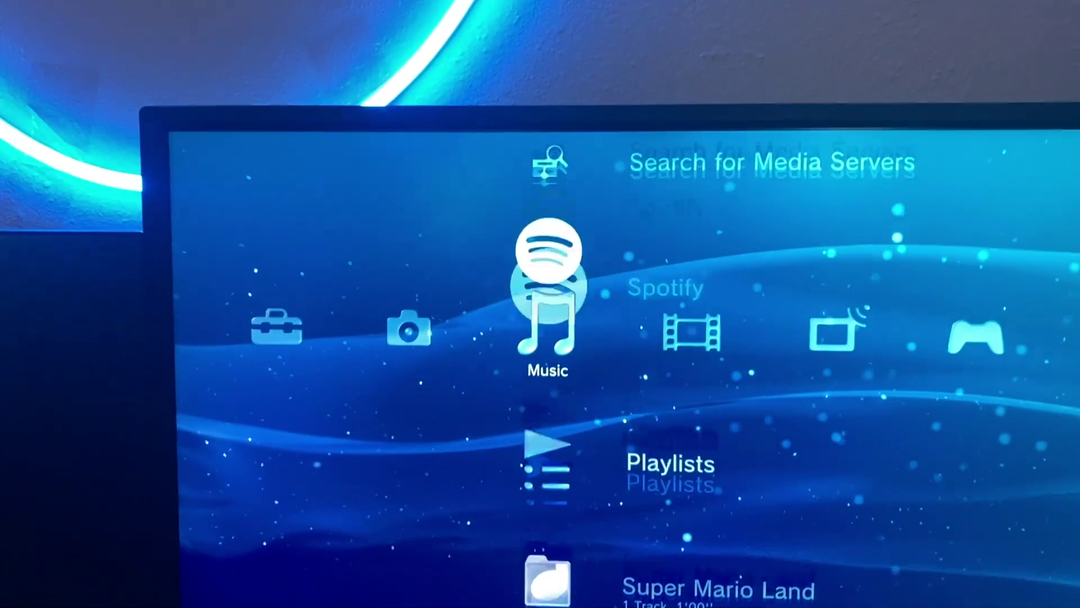
Step: Move right from Music to the Video category showing BD Data Utility
{"action": "key", "text": "Right"}
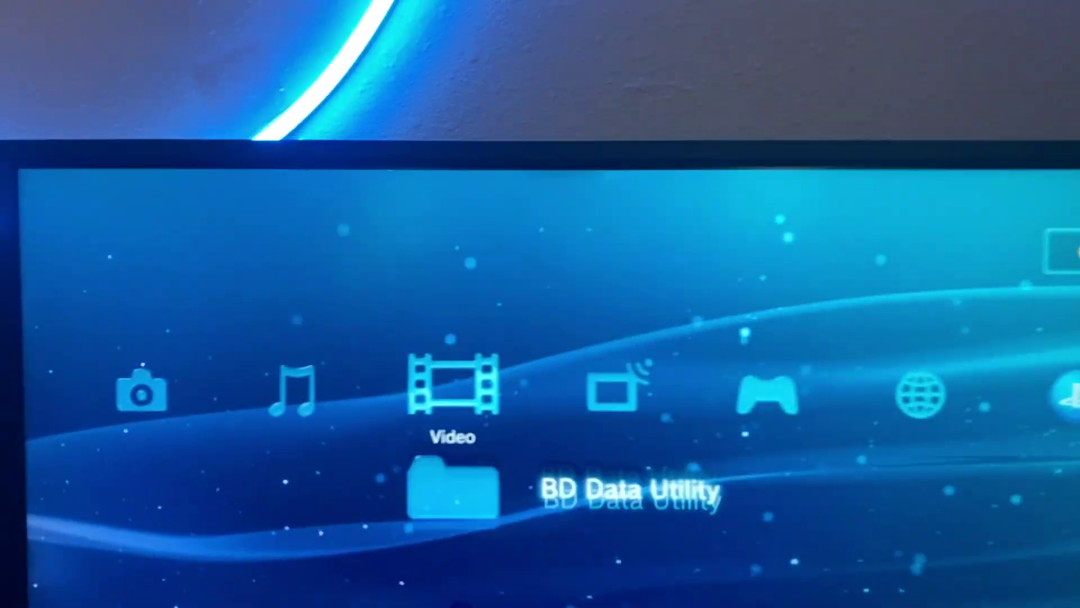